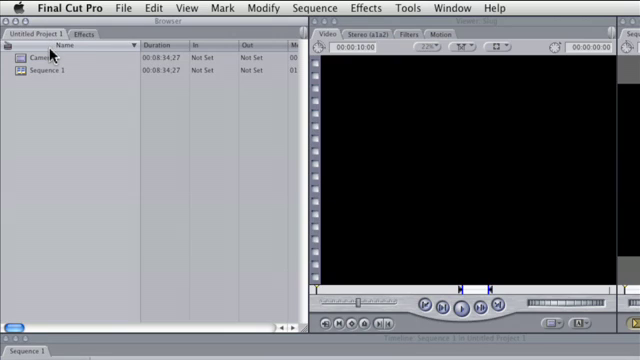
Operate two top-bar items while Sequence 1 keeps the Camera 1 clip on V1, A1 and A2.
left_click(89, 37)
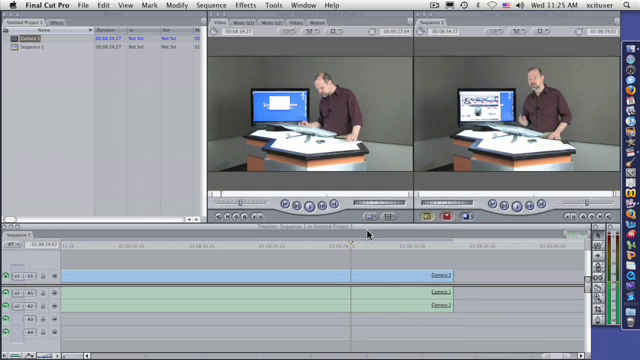
left_click(40, 37)
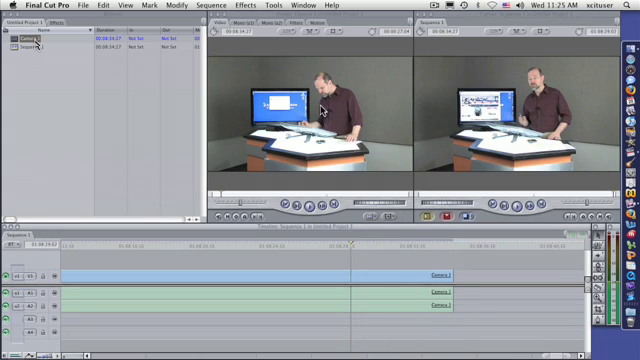